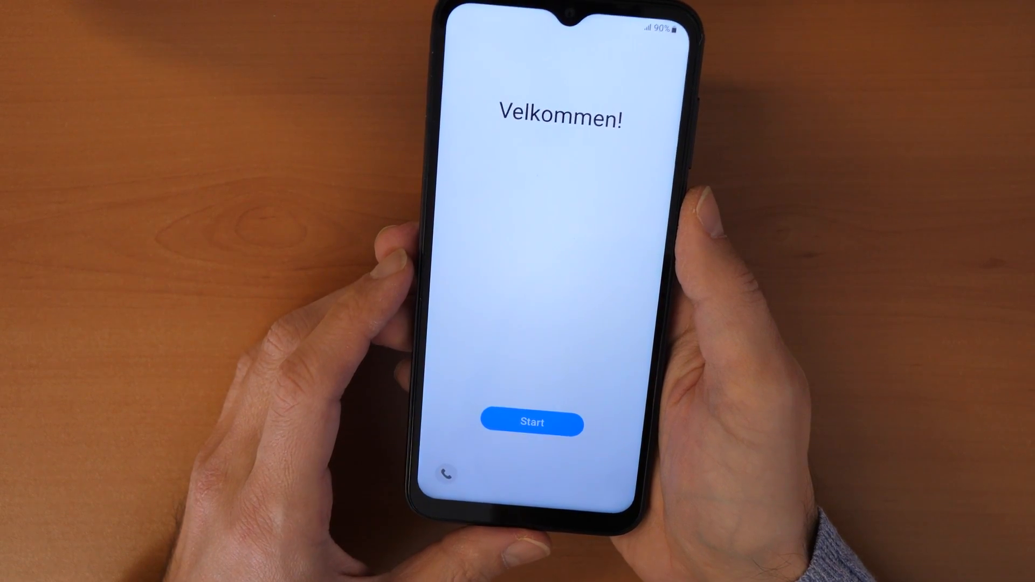
- Start setup from the welcome screen to reach the device language list
left_click(525, 423)
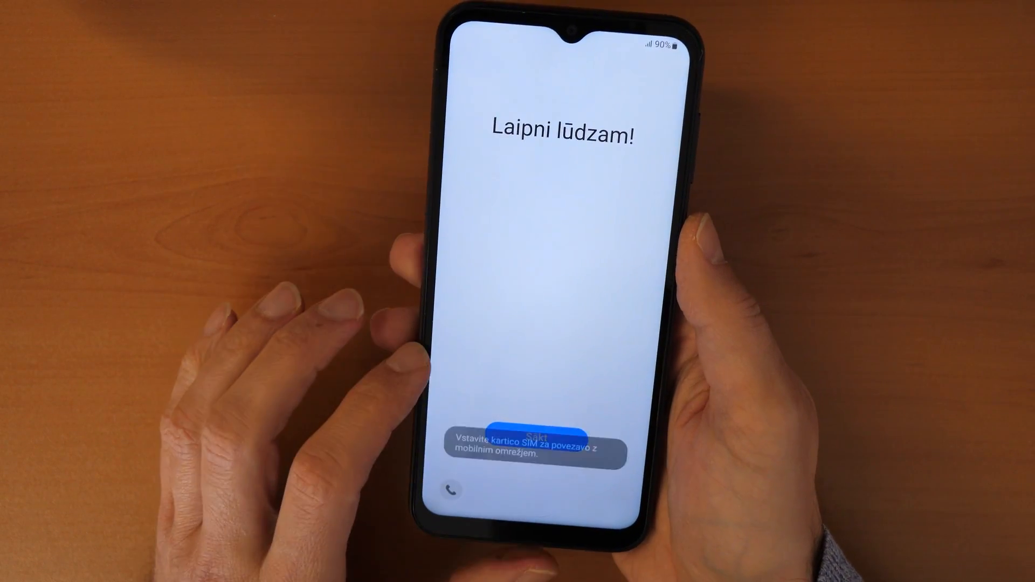
left_click(516, 431)
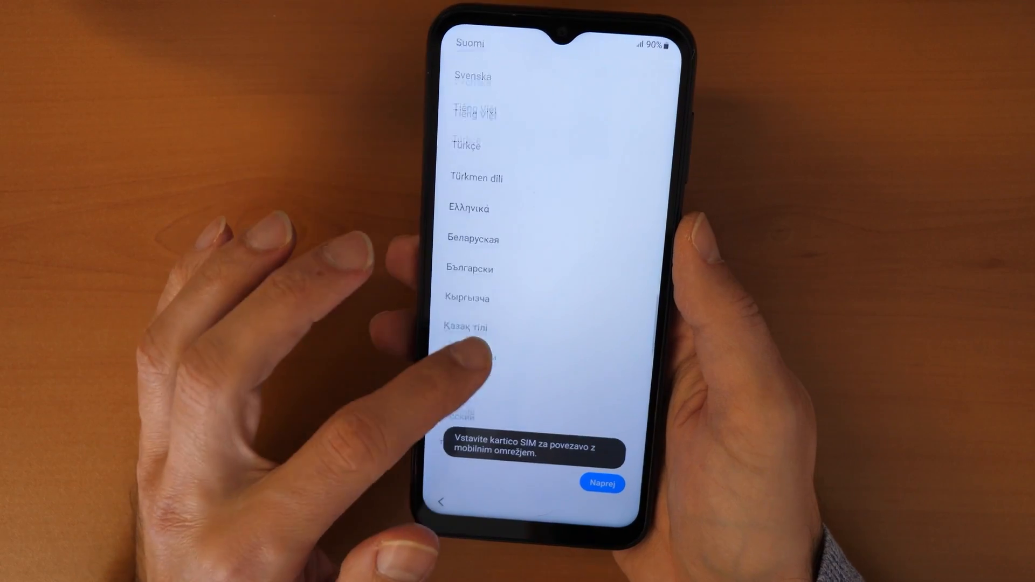